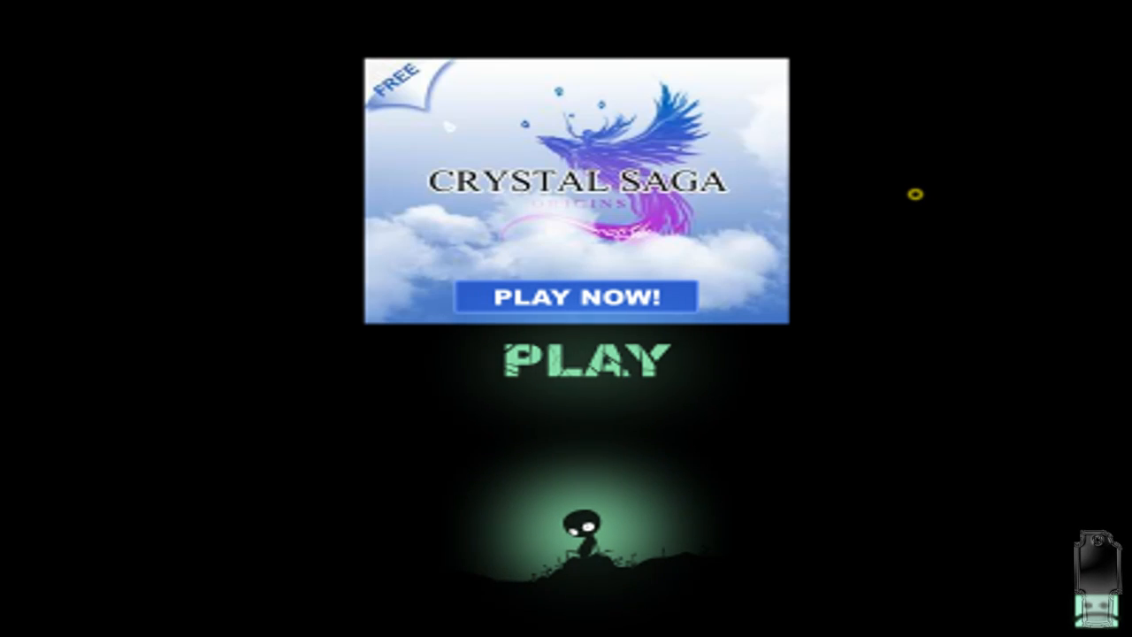
{"action": "left_click", "coordinate": [583, 361]}
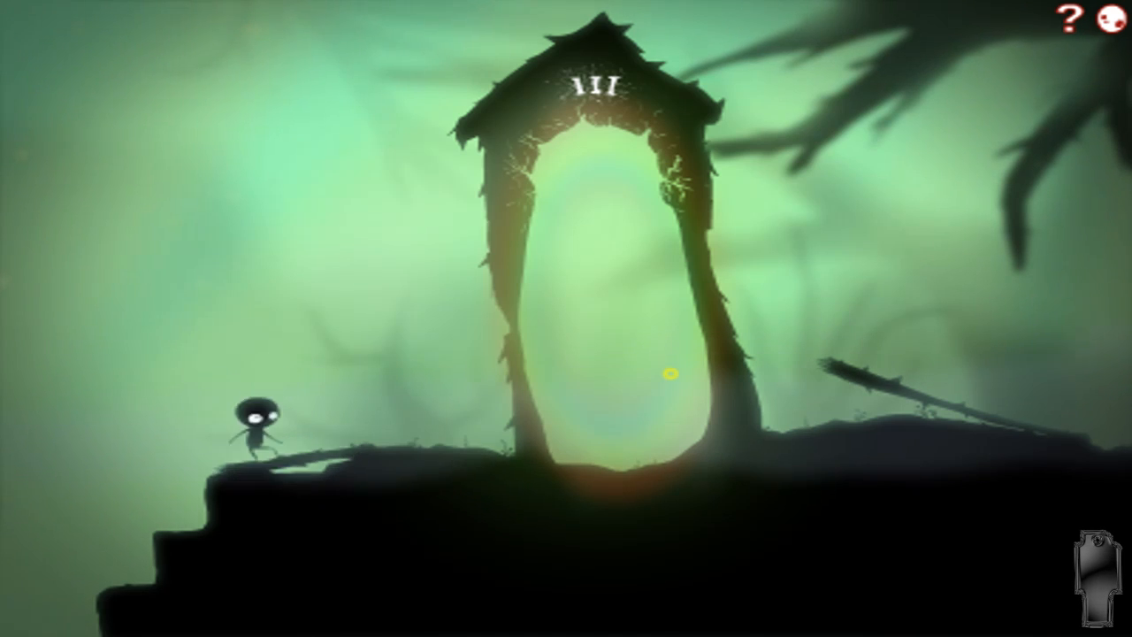
{"action": "key", "text": "Right"}
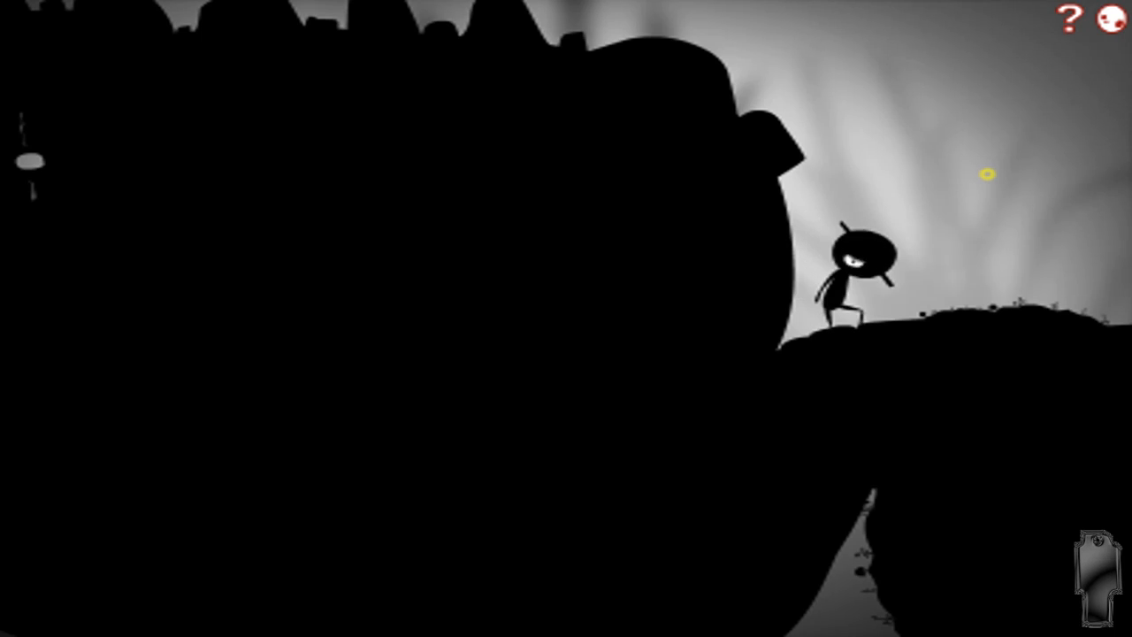
{"action": "key", "text": "Right"}
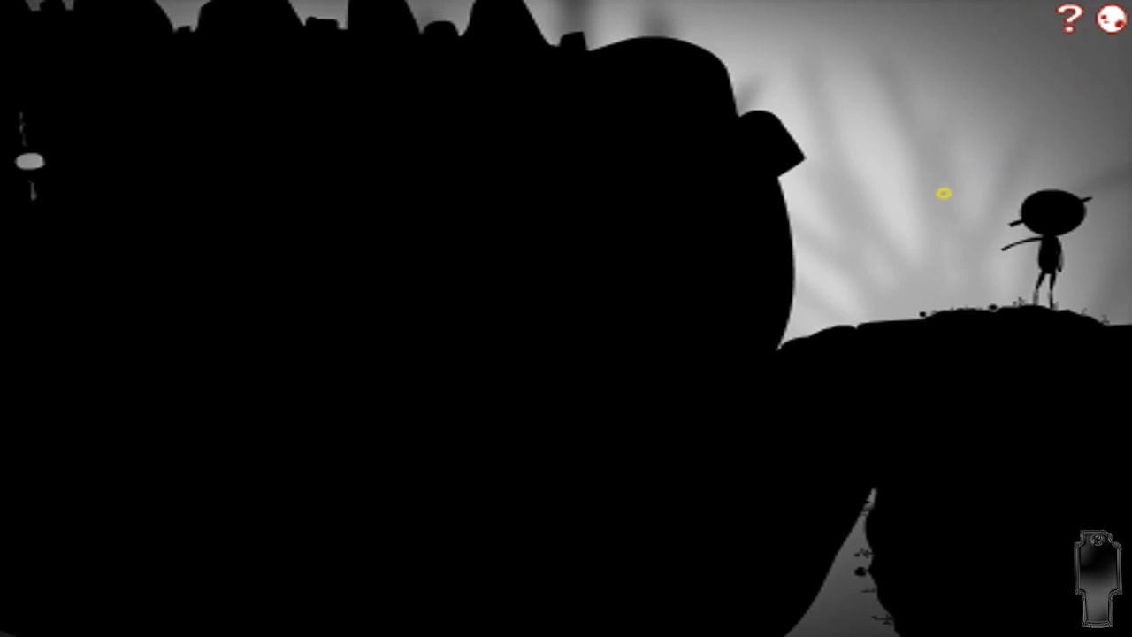